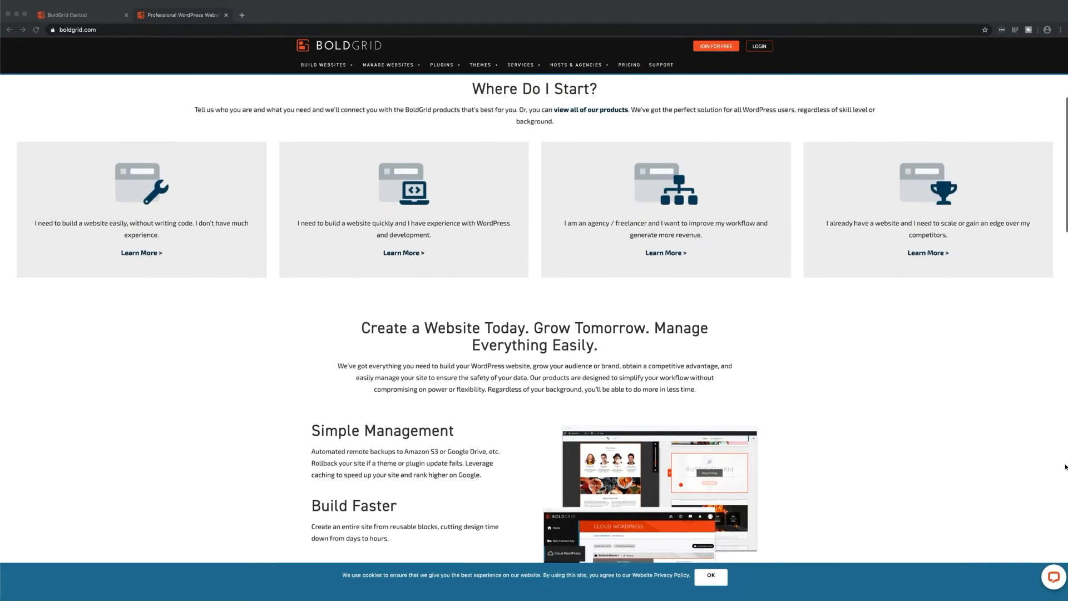
# Scroll to the top of boldgrid.com and show the Build Websites product options.
pyautogui.scroll(3)
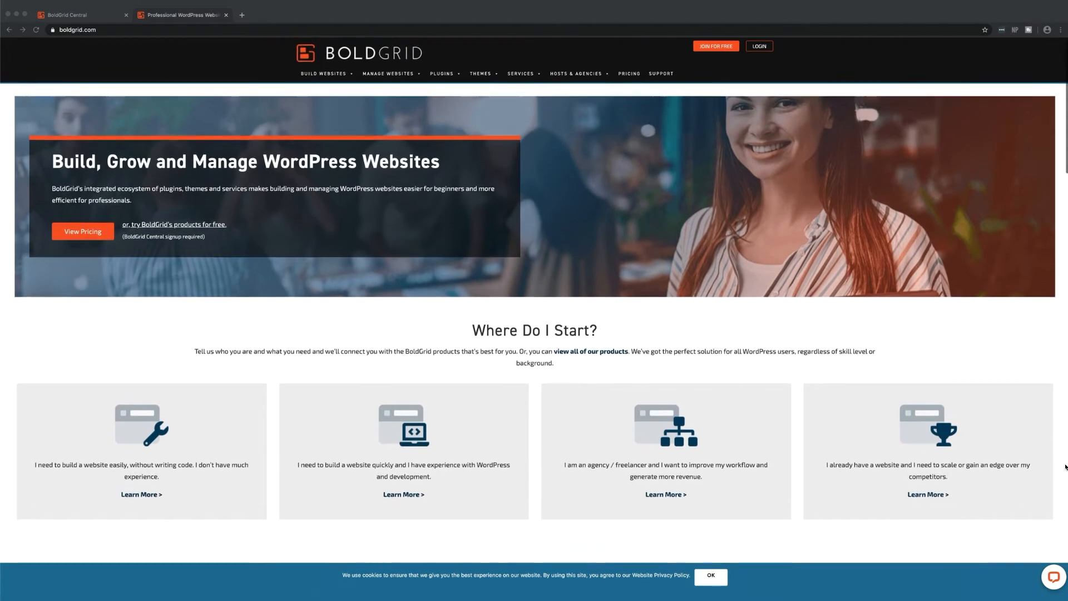
pyautogui.click(324, 74)
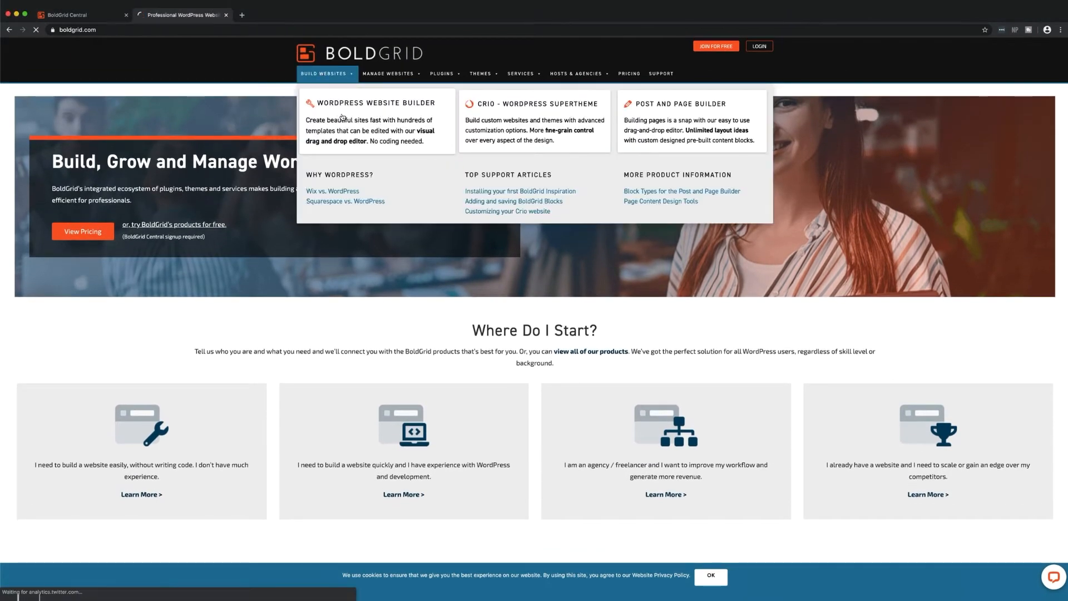
pyautogui.click(375, 102)
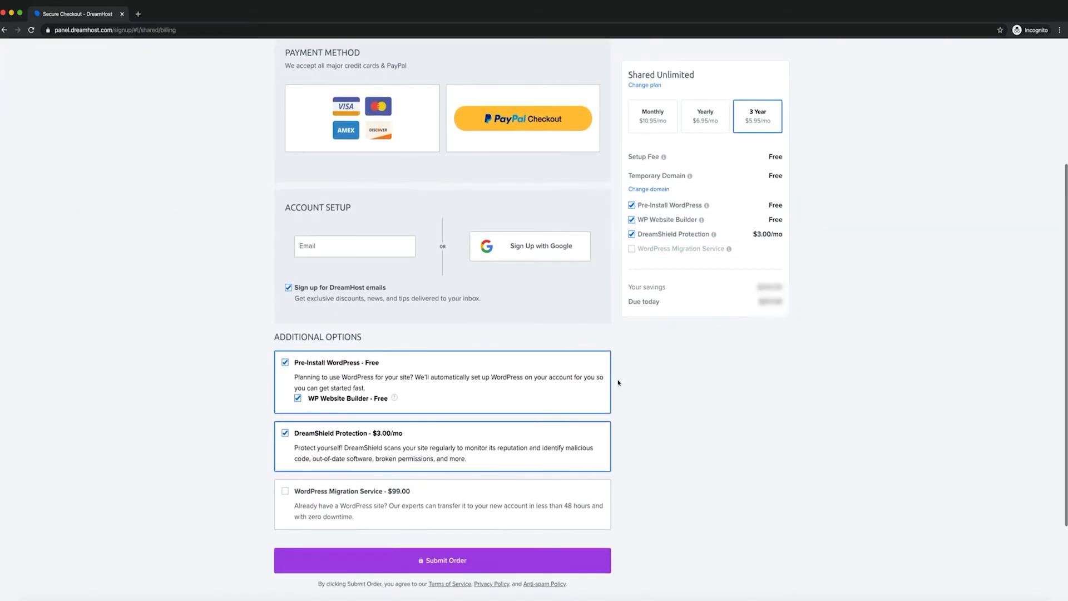
pyautogui.moveTo(599, 402)
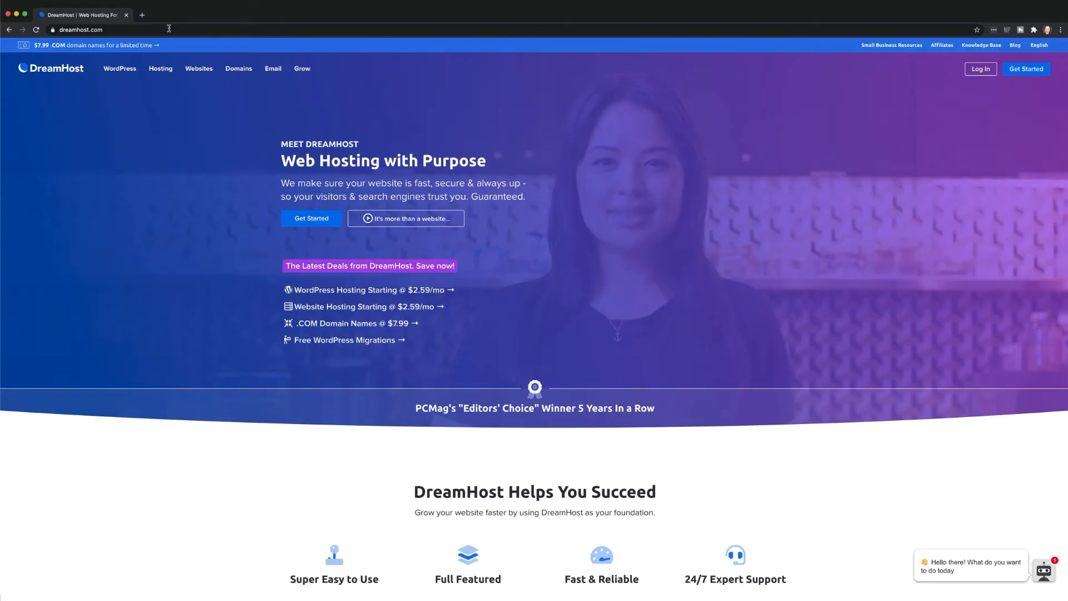
# Sign into the DreamHost web hosting control panel with a Google account.
pyautogui.click(980, 69)
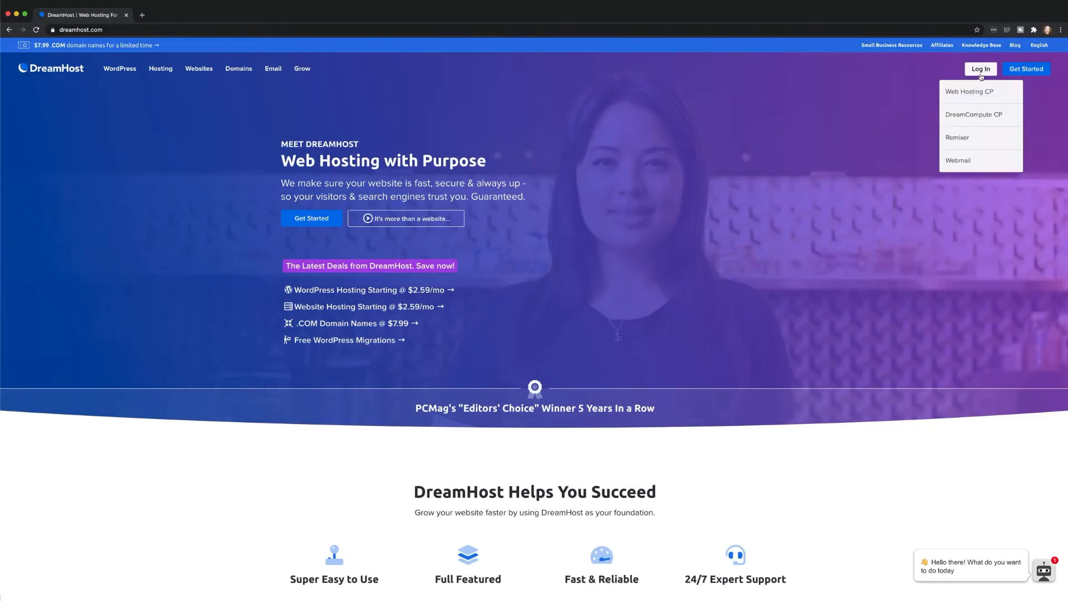
pyautogui.click(969, 92)
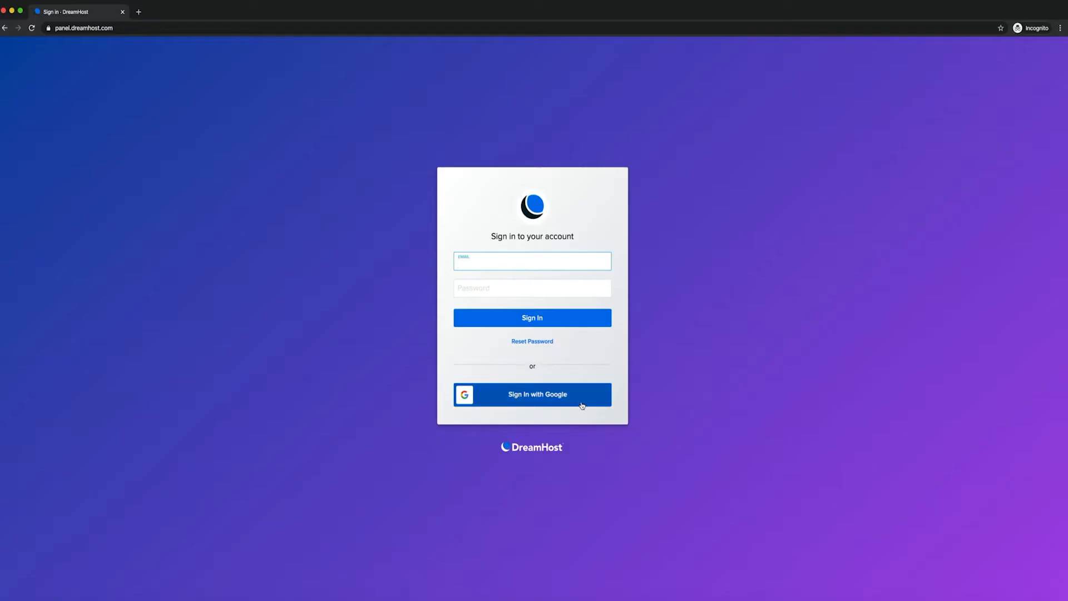
pyautogui.click(531, 393)
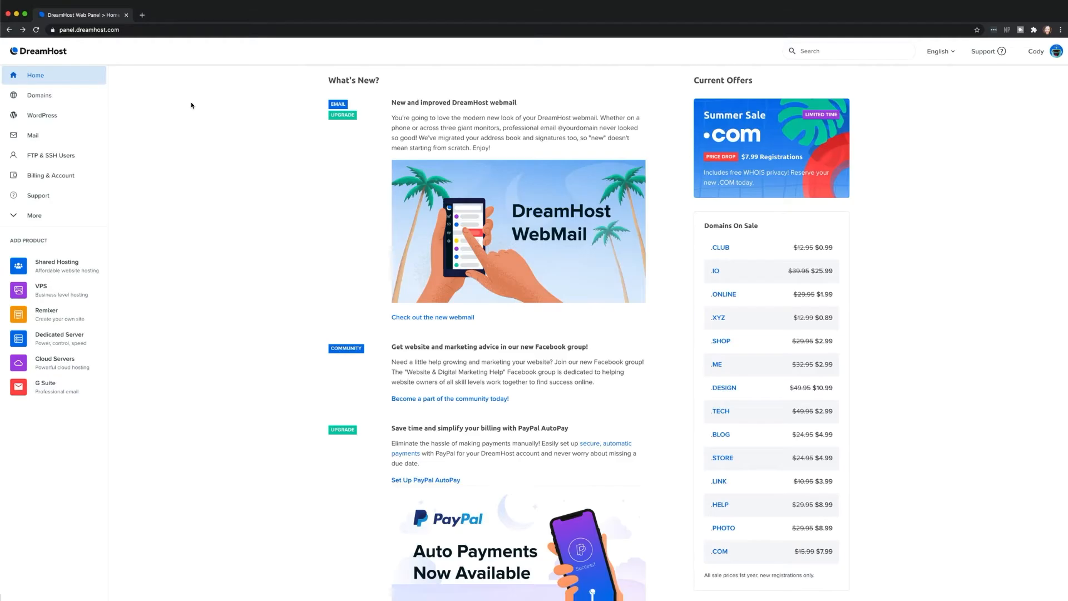
# Start installing WP Website Builder from WordPress One-Click Installs' installed applications.
pyautogui.click(42, 115)
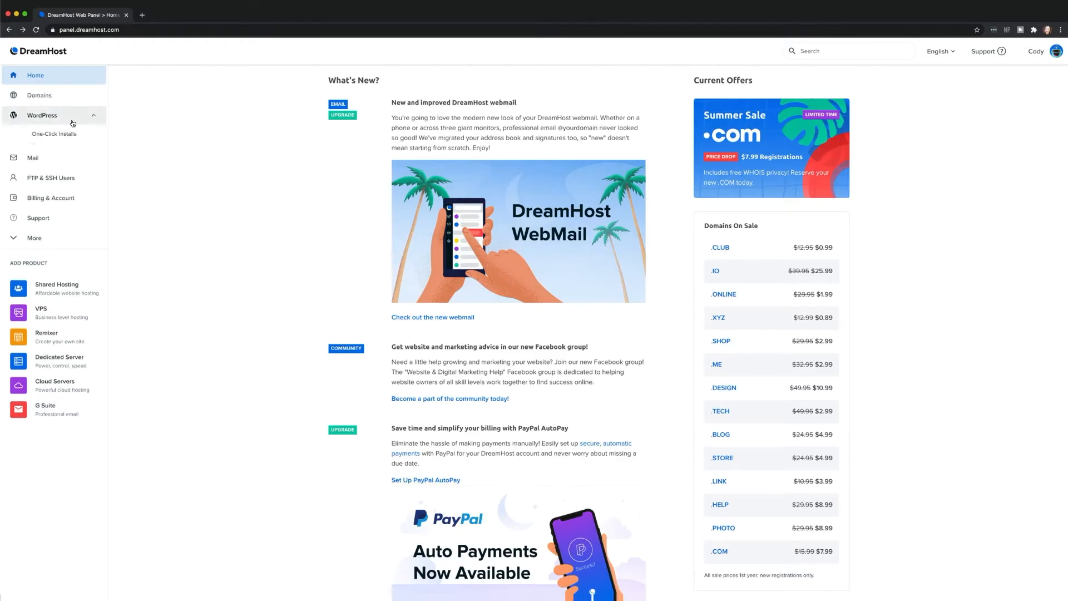
pyautogui.click(53, 134)
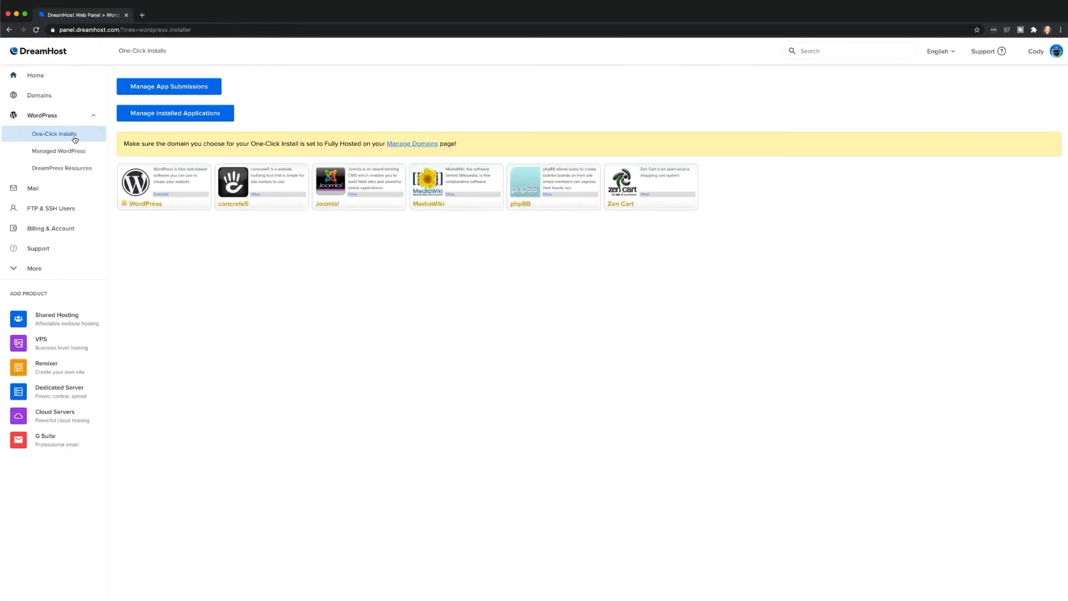
pyautogui.click(175, 113)
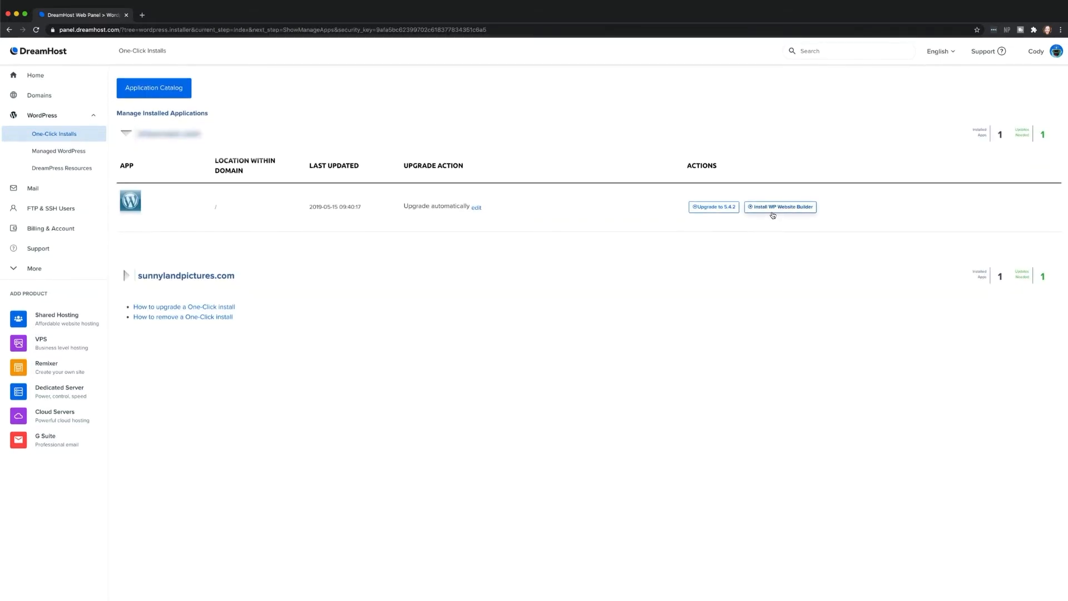
pyautogui.click(780, 207)
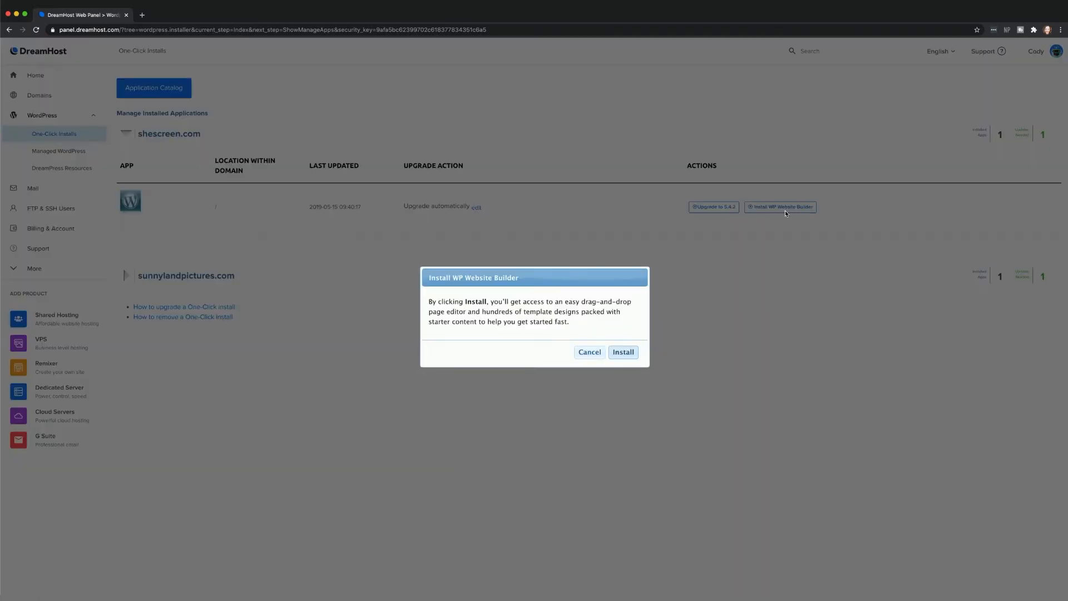
pyautogui.moveTo(795, 254)
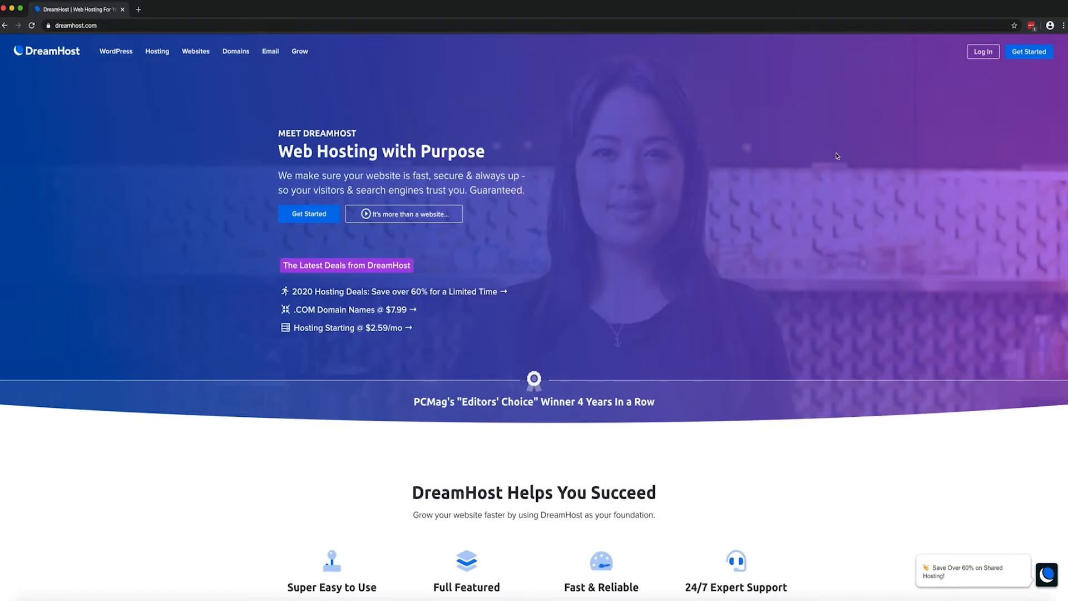
pyautogui.moveTo(841, 97)
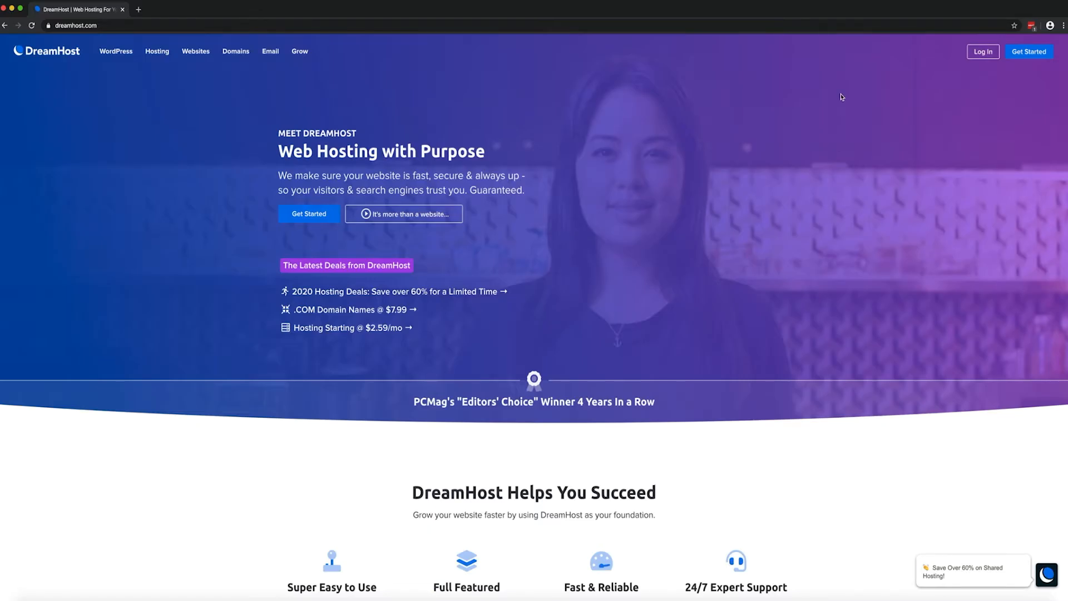
# Go to dreamhoststartersite.com/wp-admin to reach the WordPress login page.
pyautogui.click(75, 25)
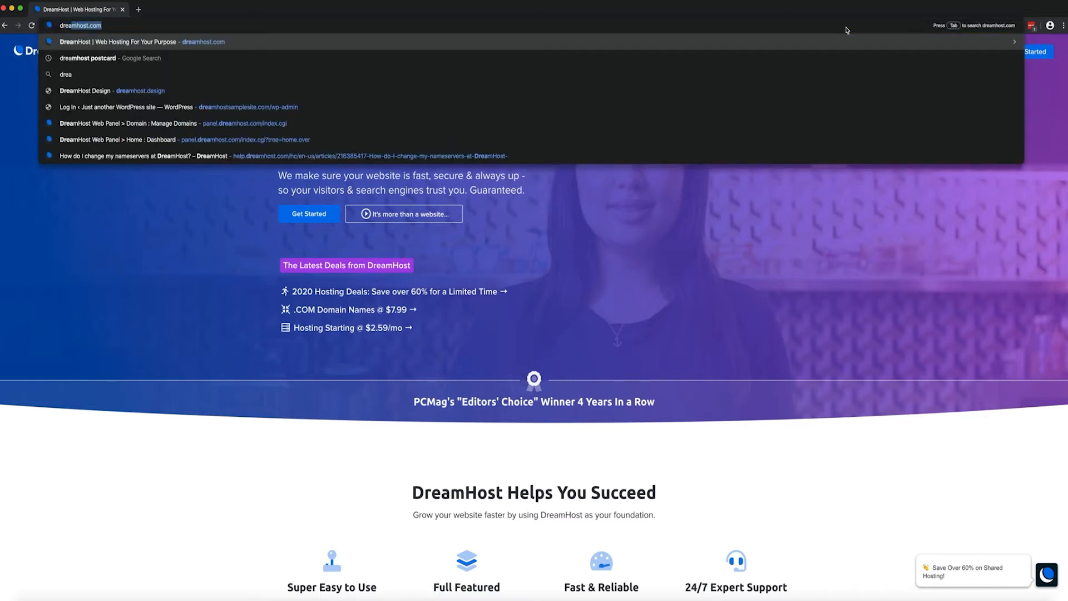
pyautogui.write('dreamhoststartersite.com/wp-admin')
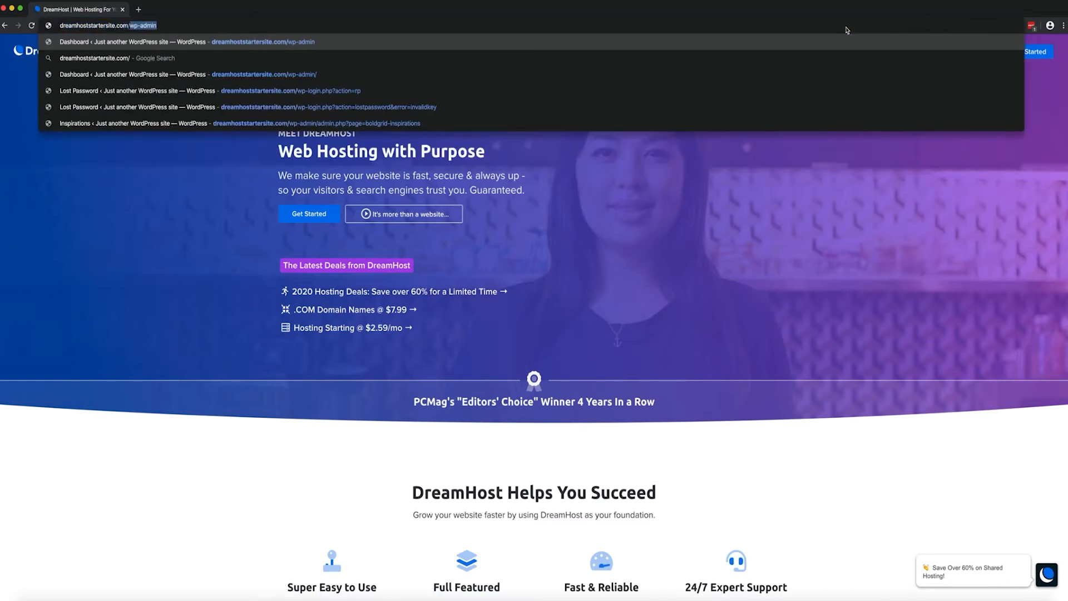
pyautogui.press('Backspace')
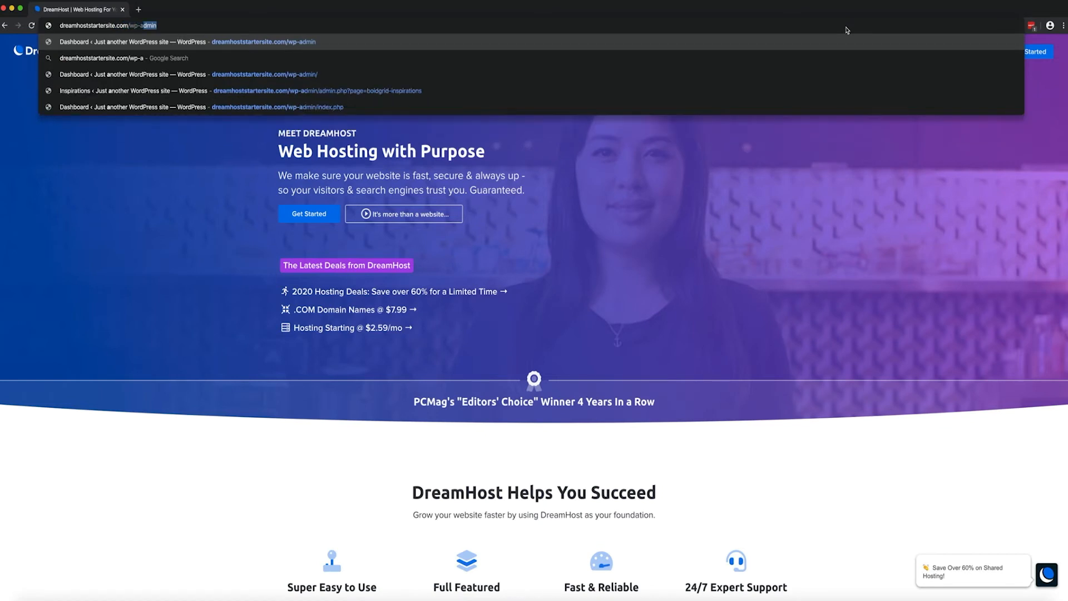
pyautogui.press('Enter')
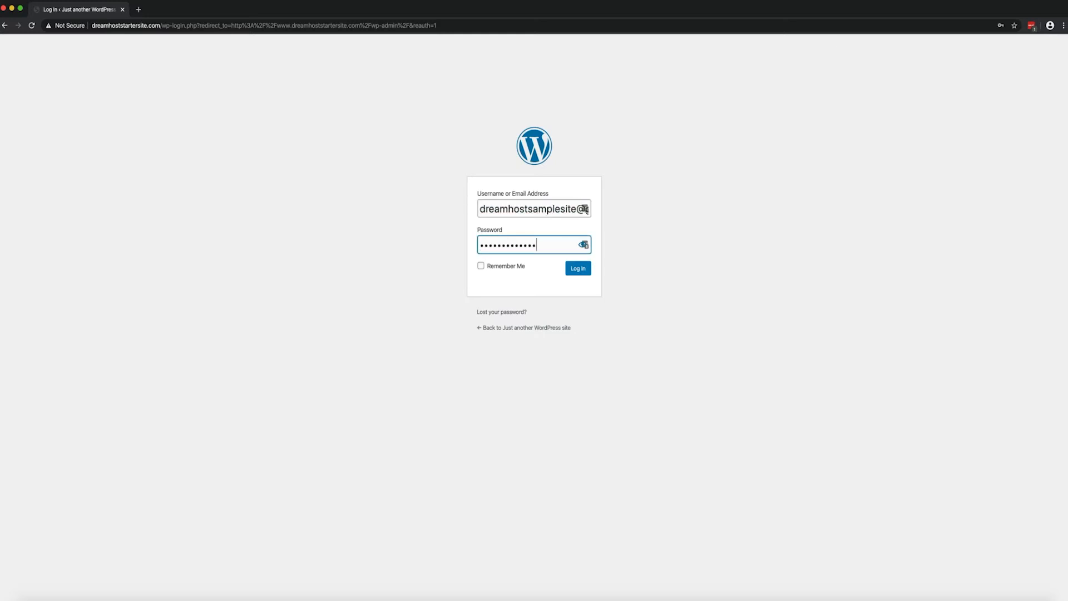
pyautogui.click(576, 267)
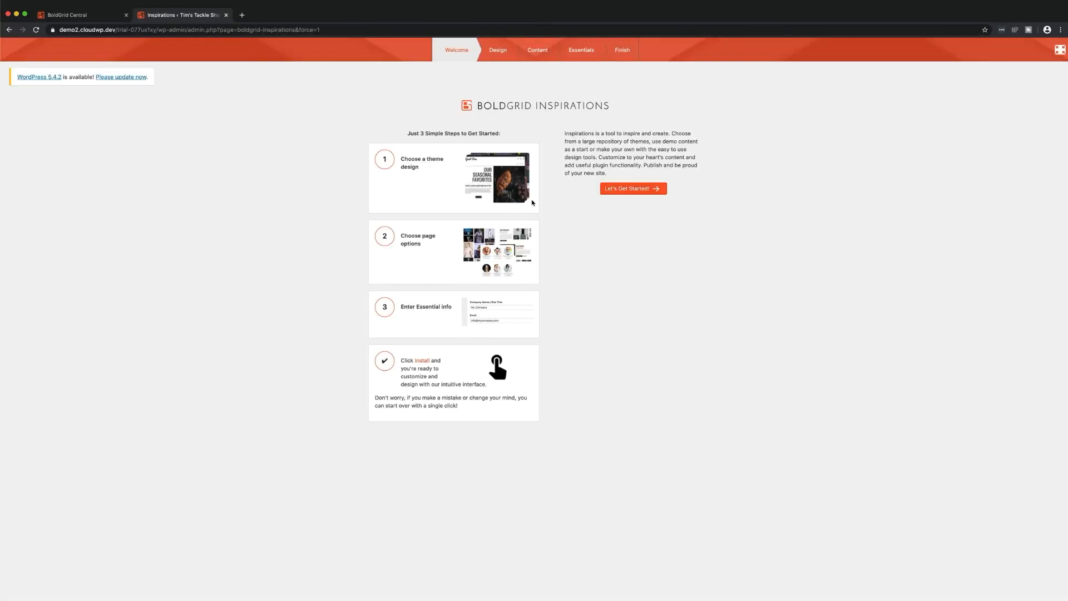
pyautogui.moveTo(544, 245)
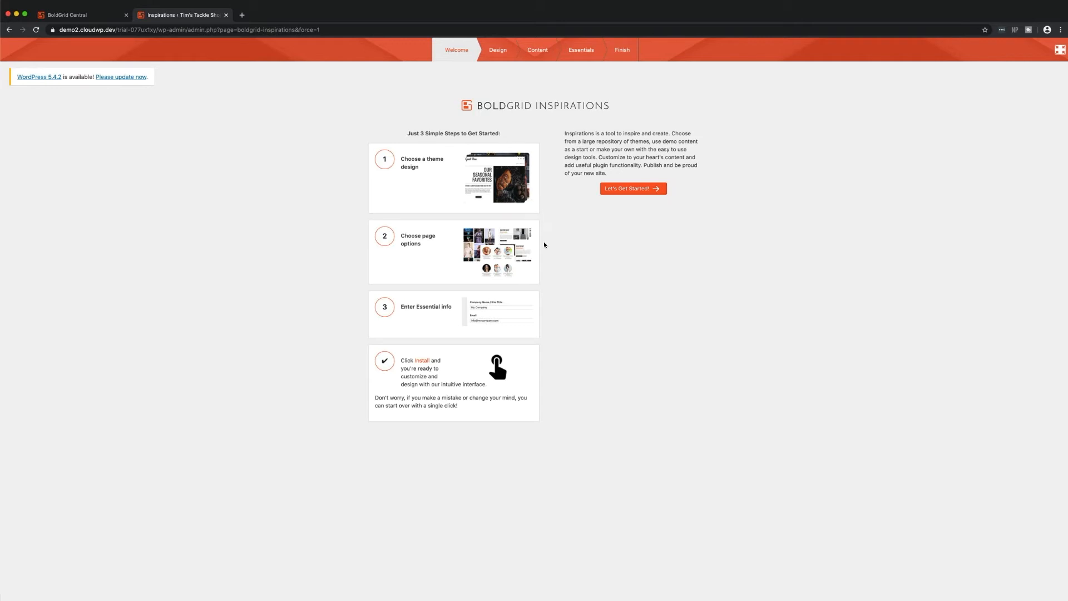
pyautogui.moveTo(543, 288)
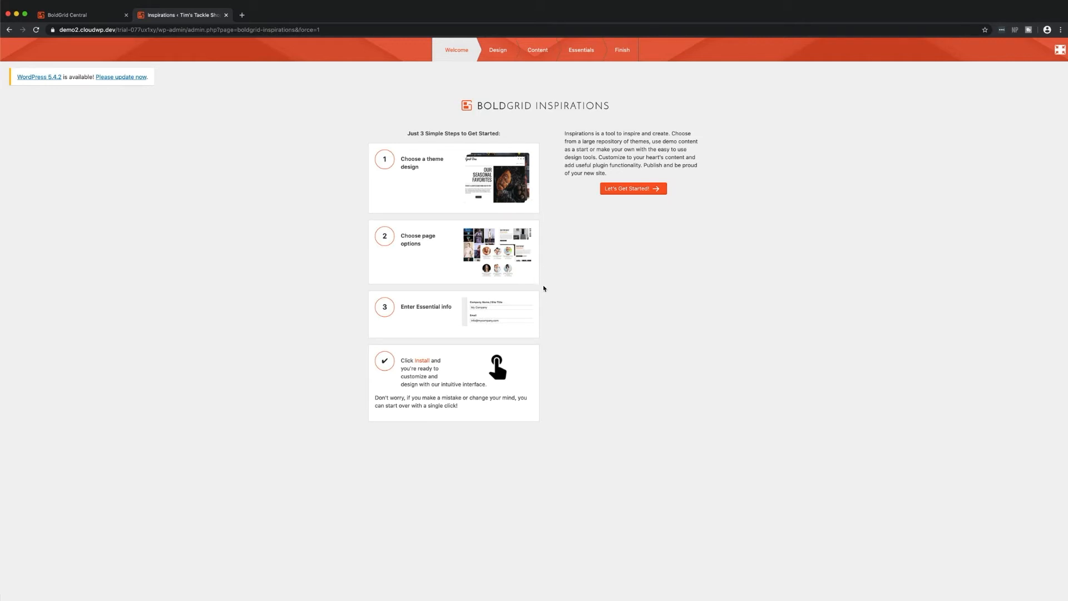
pyautogui.moveTo(530, 331)
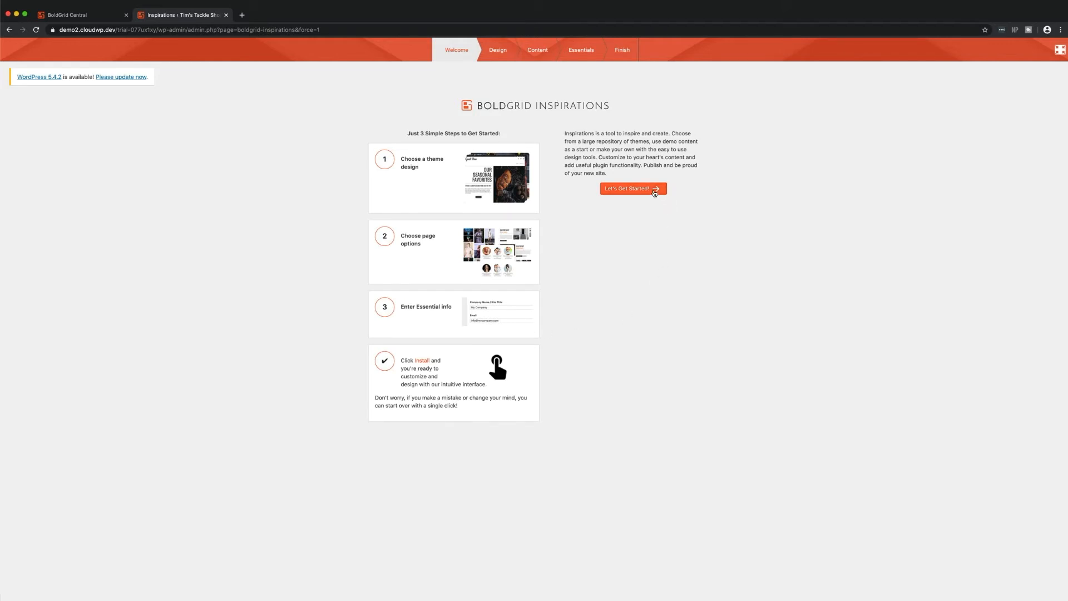
# Start setup and pick the Vacation (Real Estate) theme from the gallery.
pyautogui.click(632, 189)
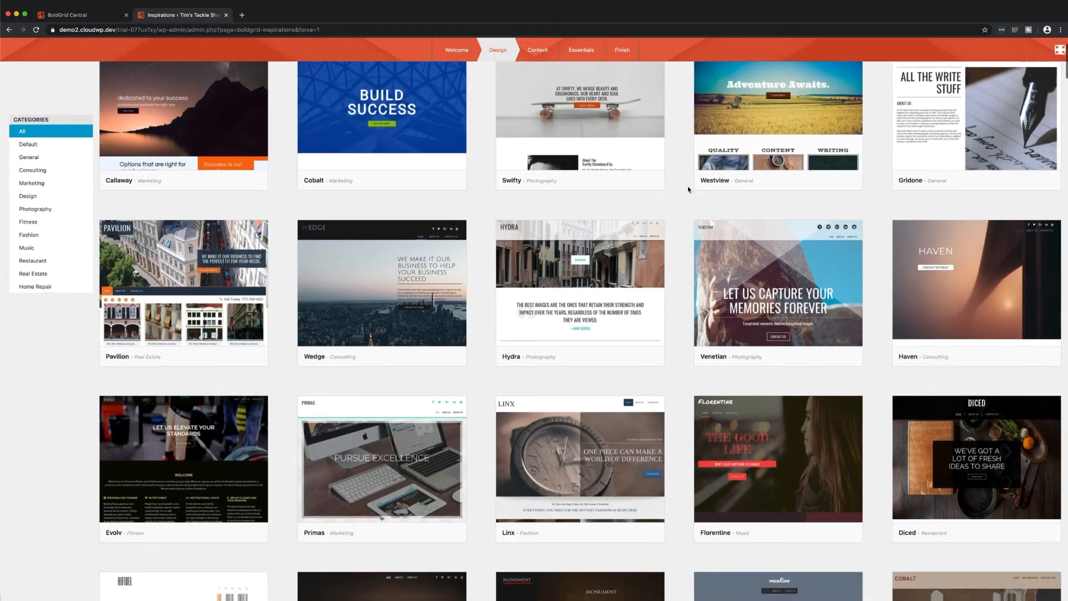
pyautogui.scroll(-3)
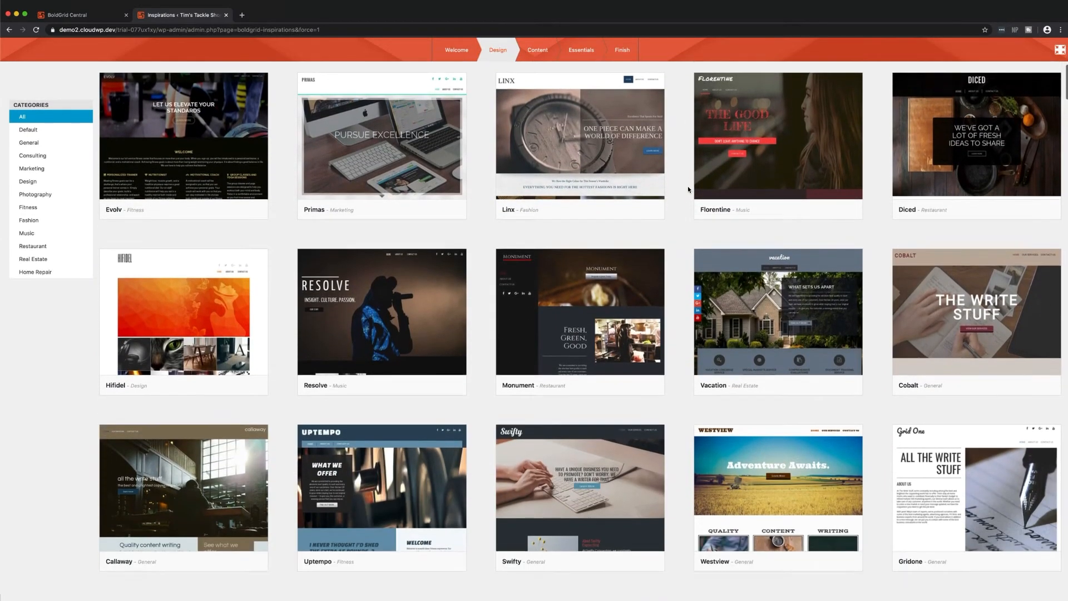
pyautogui.scroll(-3)
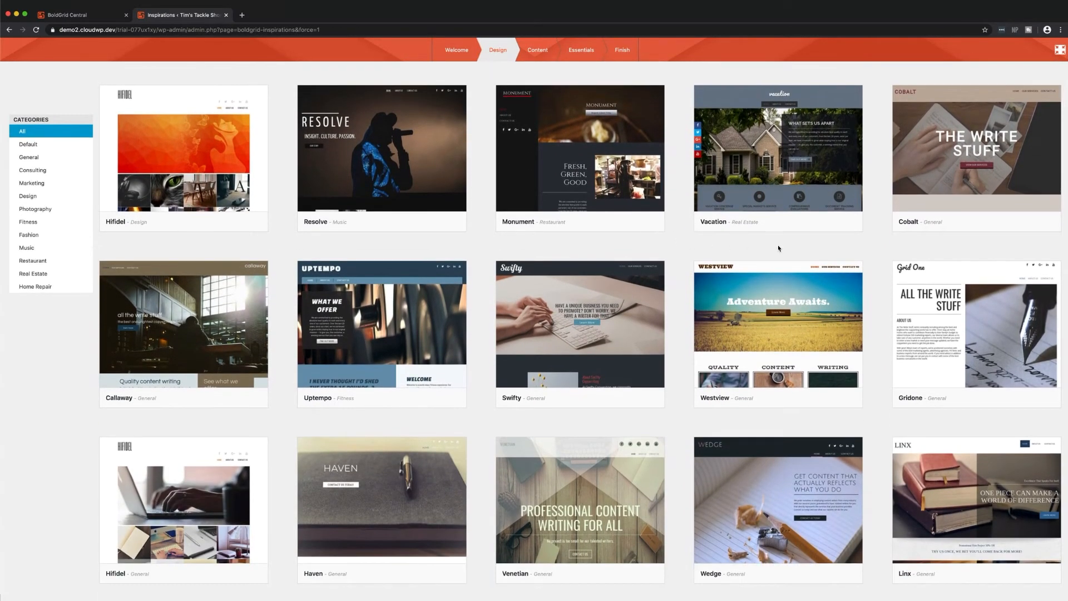
pyautogui.click(778, 148)
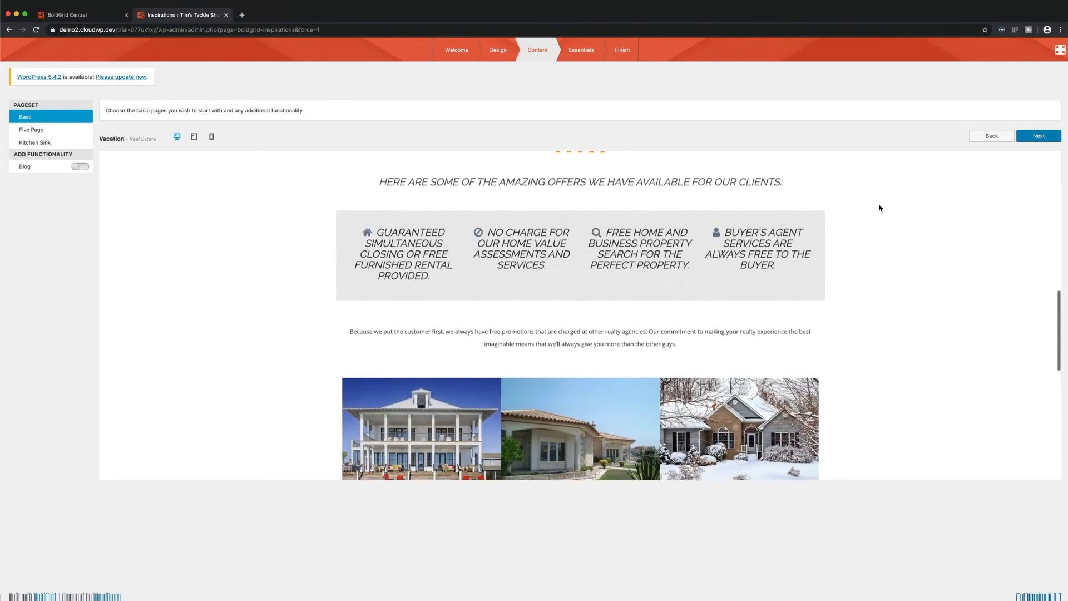
# Select the Five Page pageset and continue to the Essentials step.
pyautogui.scroll(-3)
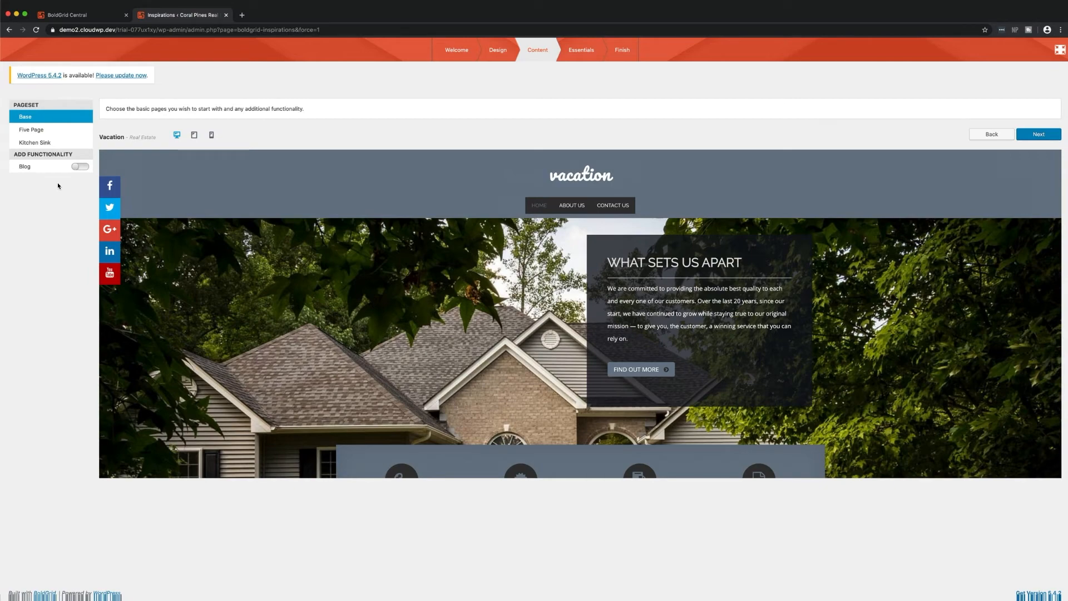
pyautogui.click(31, 129)
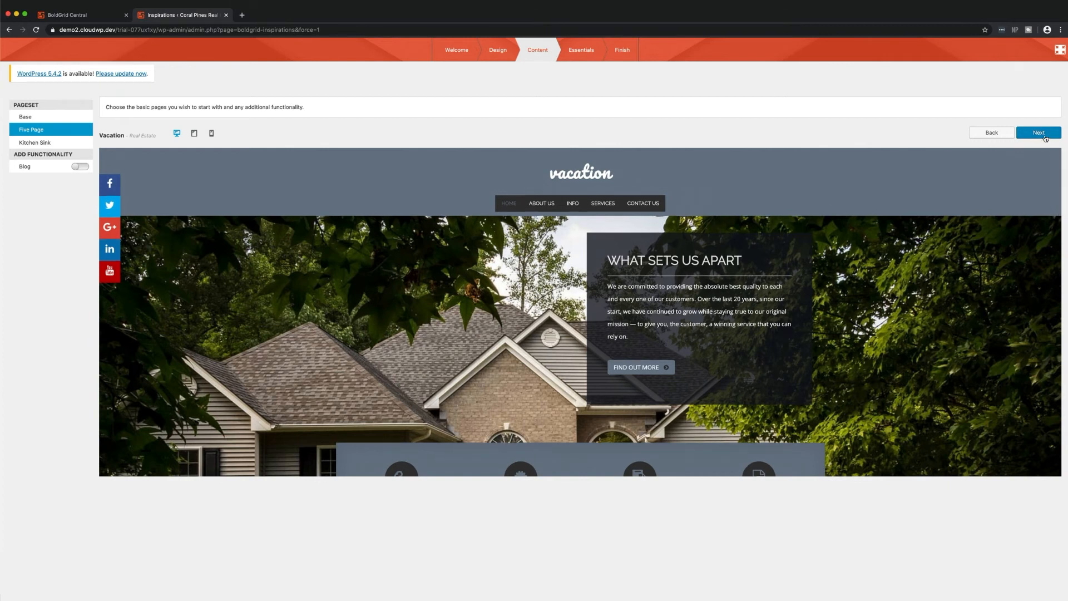
pyautogui.click(1038, 133)
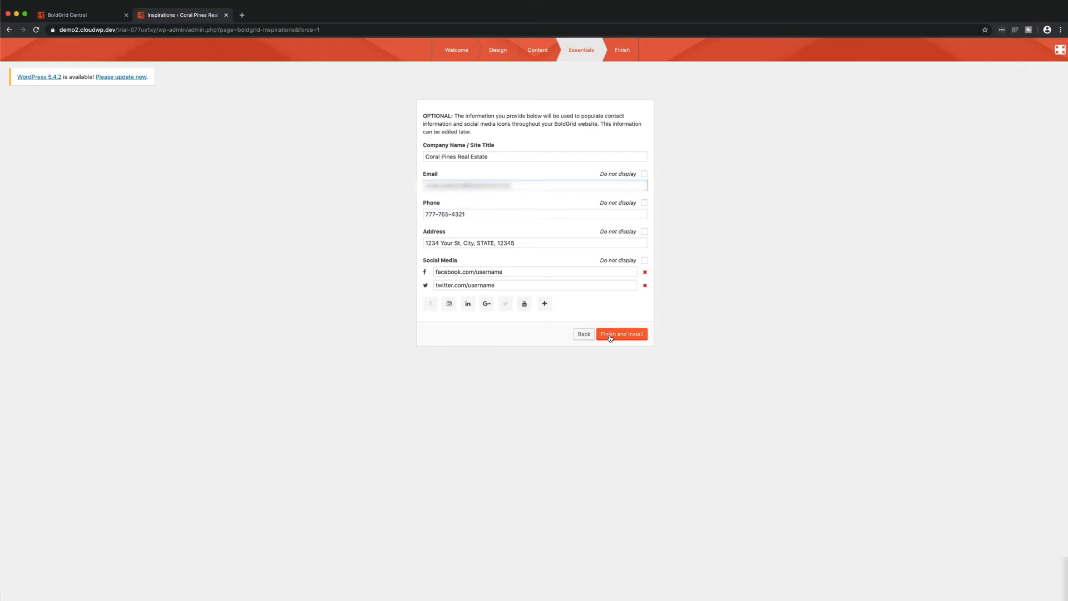
# Finish and install the Coral Pines Real Estate site.
pyautogui.click(621, 334)
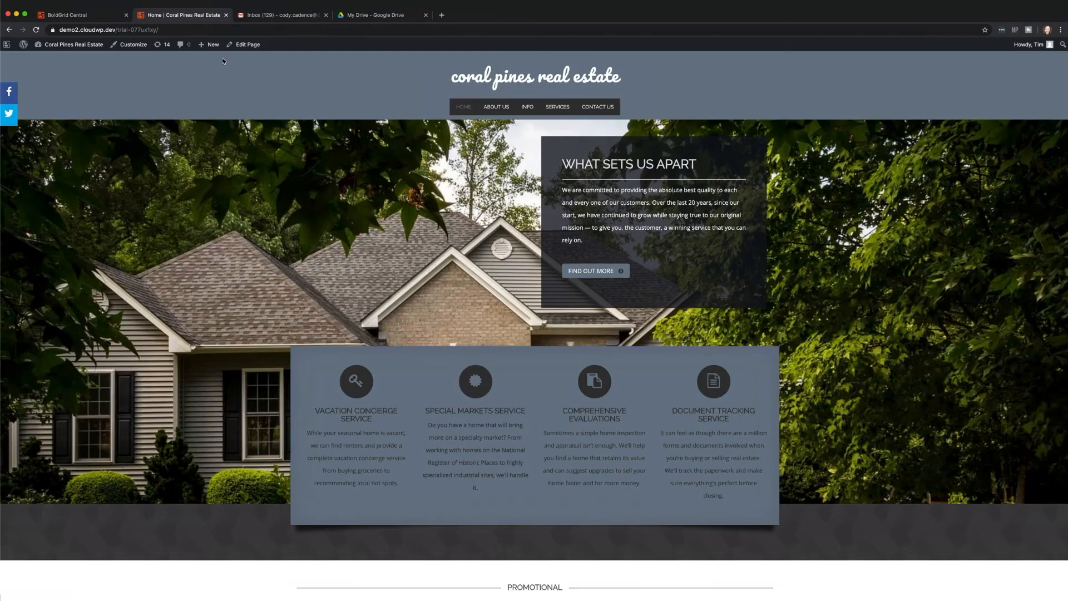
pyautogui.moveTo(243, 55)
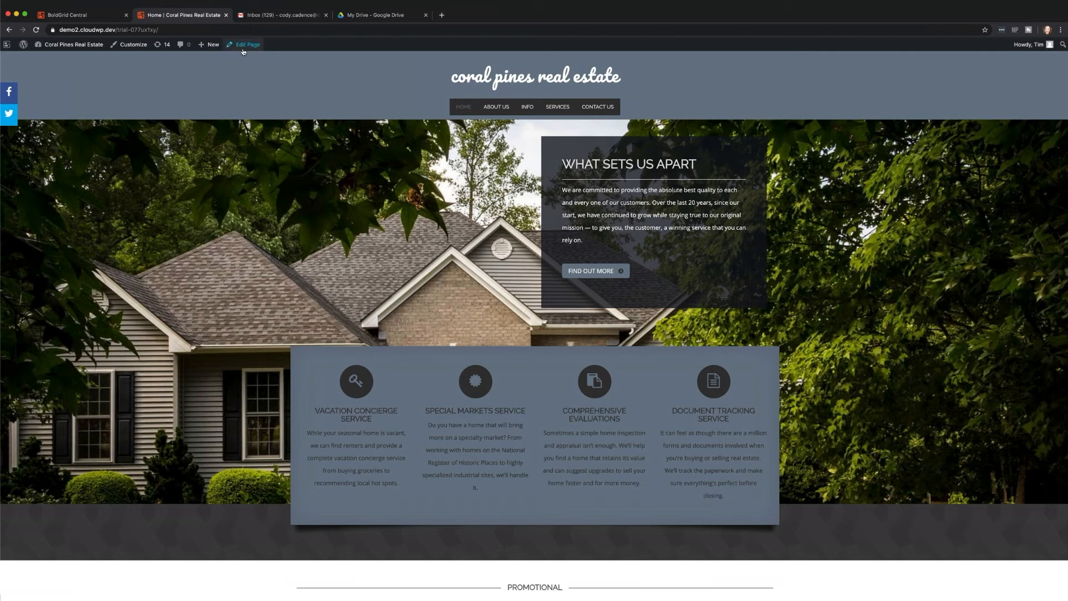
# Edit the homepage and browse the Add Block library of ready-made blocks.
pyautogui.click(247, 44)
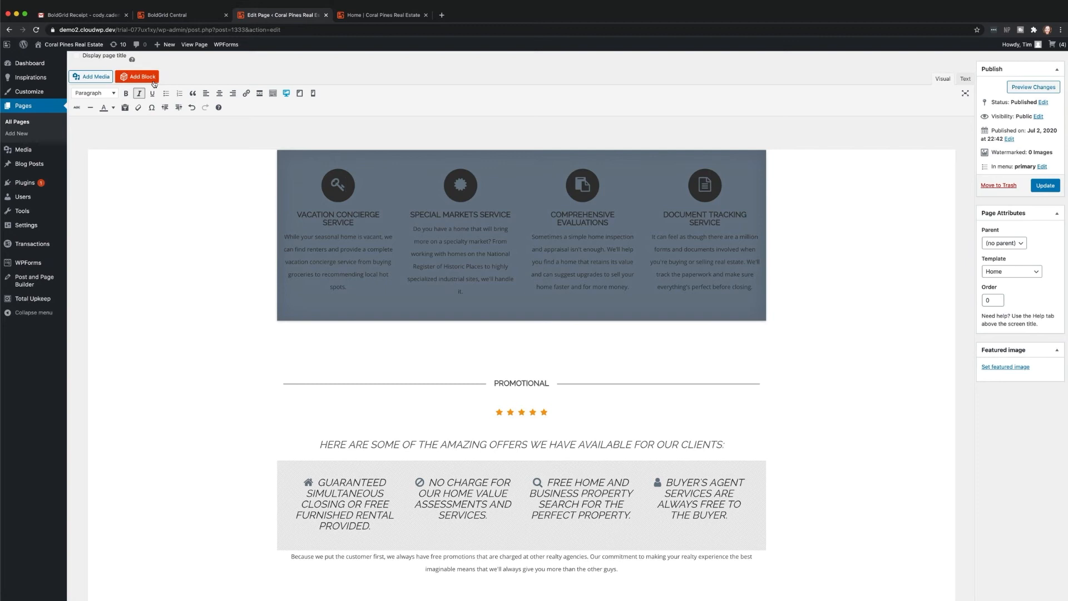
pyautogui.click(137, 76)
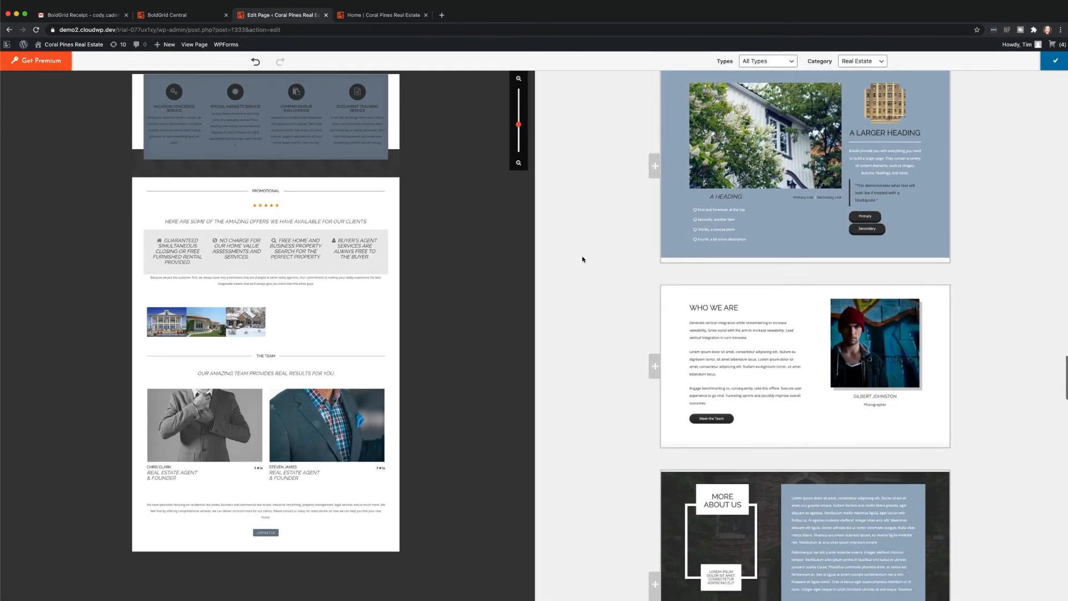
pyautogui.scroll(-3)
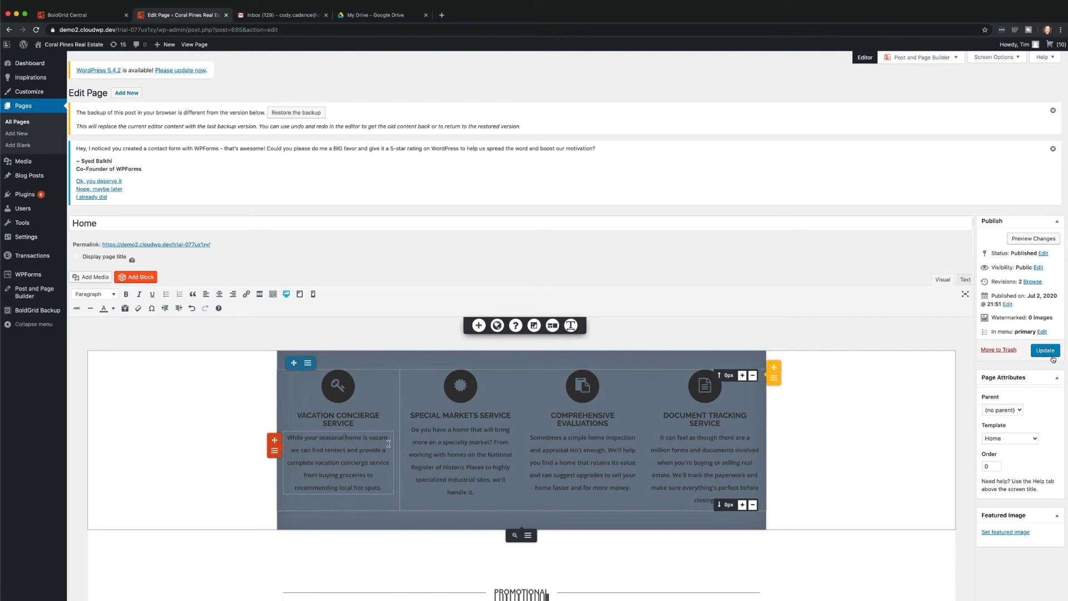
# Preview the homepage and scroll through the heading, feature-column and gallery blocks.
pyautogui.click(1044, 350)
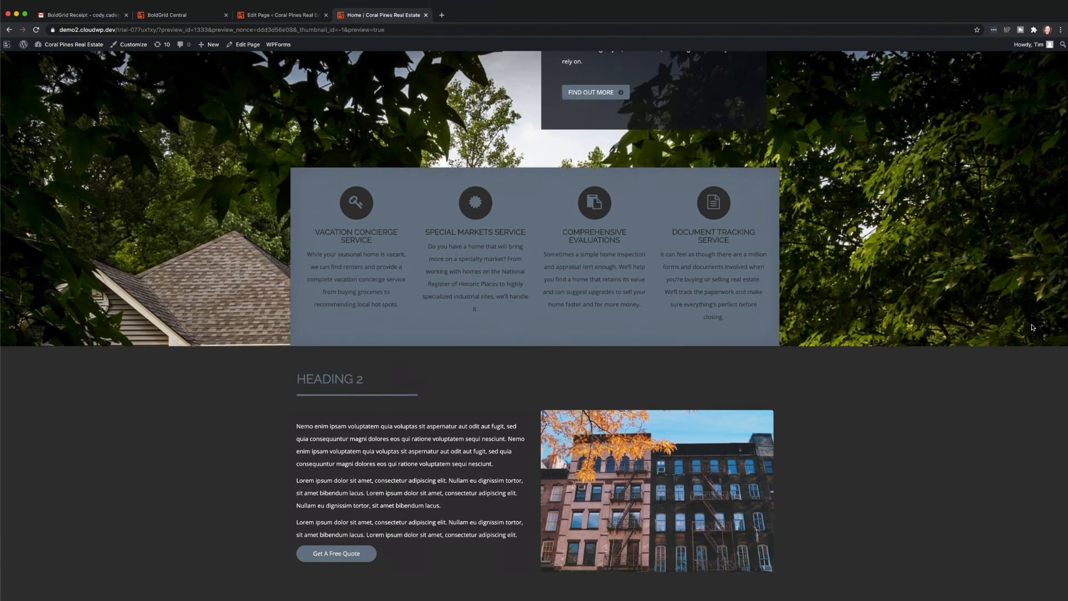
pyautogui.scroll(-3)
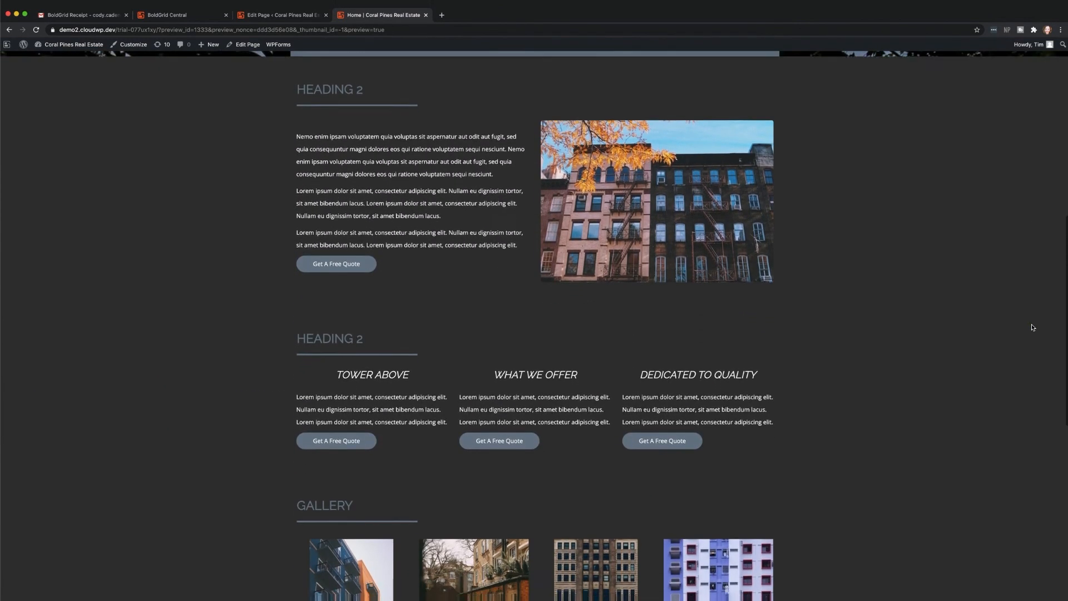
pyautogui.scroll(-3)
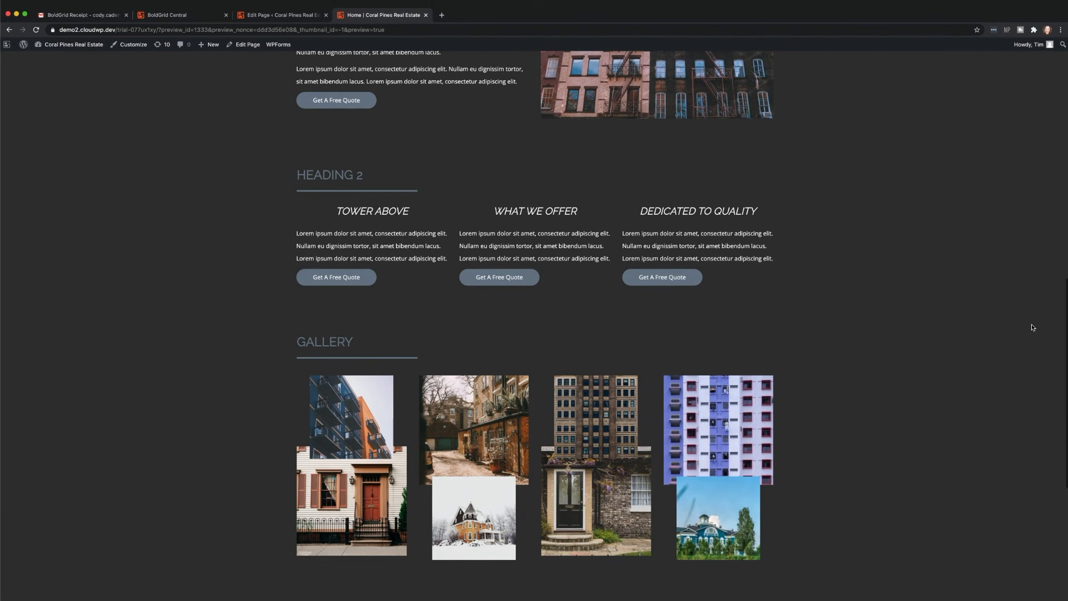